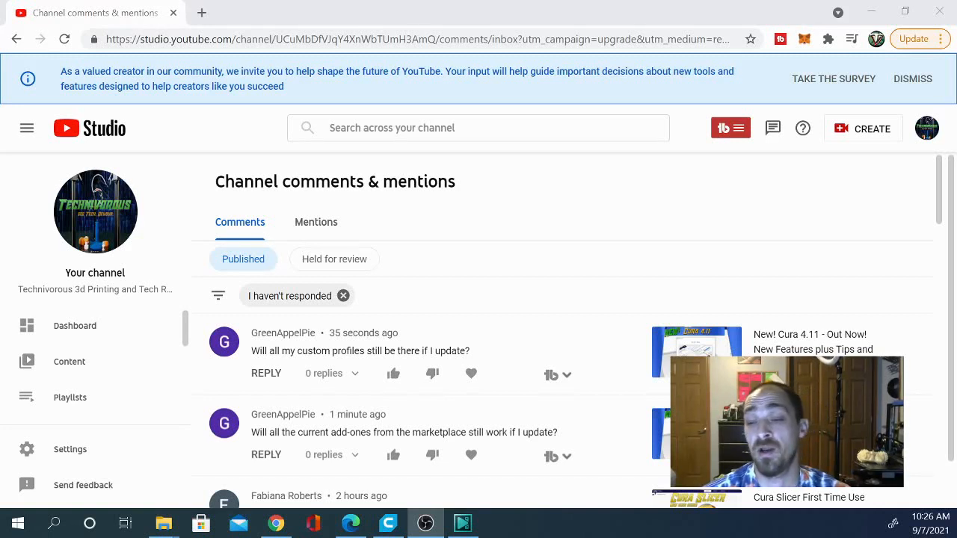
pyautogui.moveTo(17, 405)
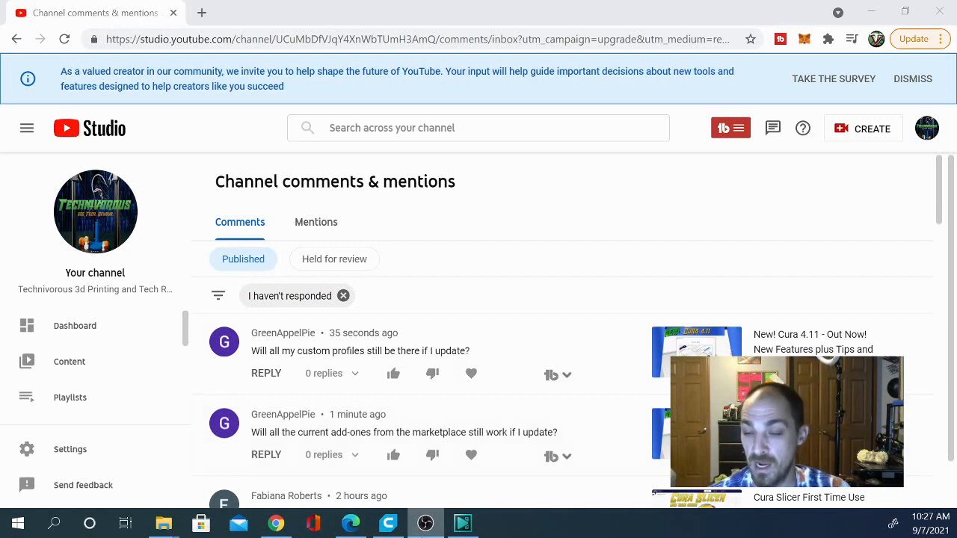
# Step: Switch to the Cura window with the empty Ender-3 Pro build plate
pyautogui.click(388, 522)
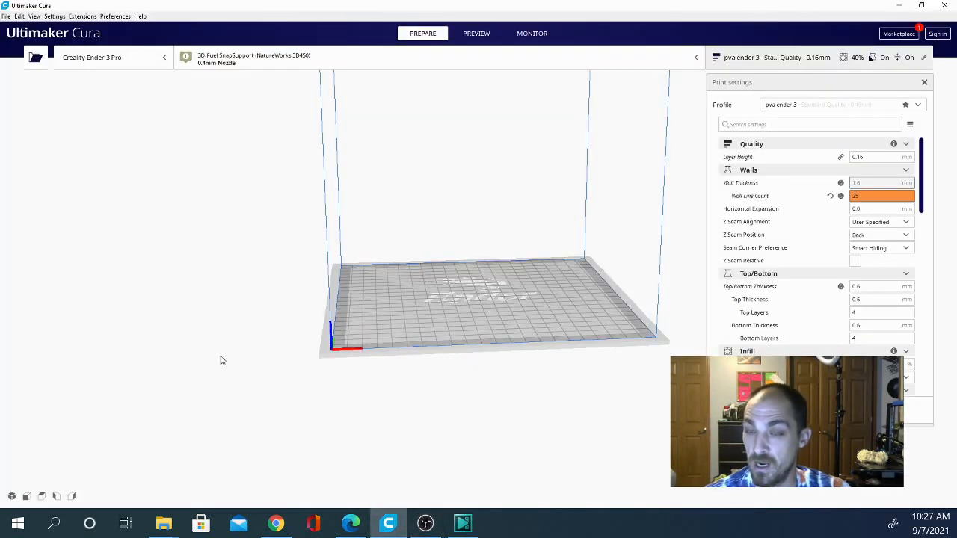
pyautogui.moveTo(179, 187)
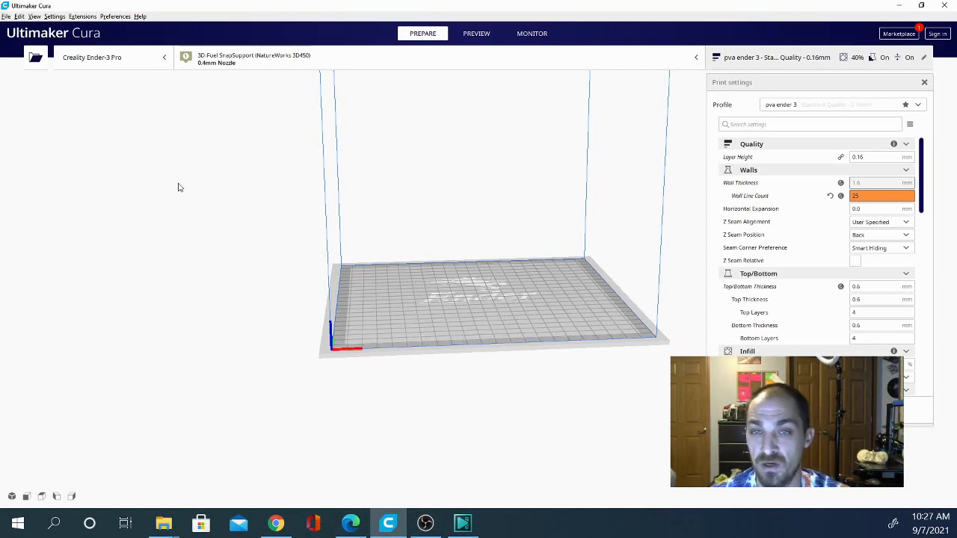
pyautogui.moveTo(493, 281)
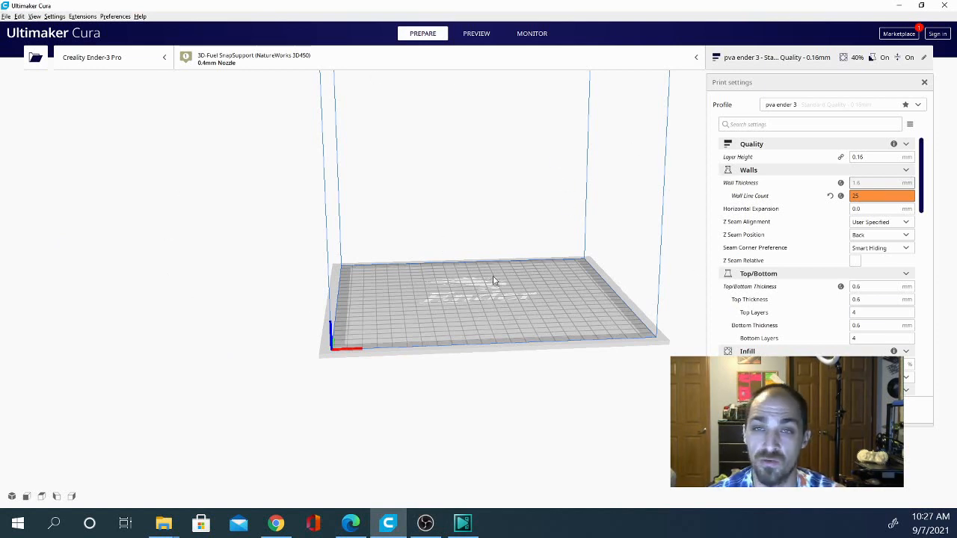
pyautogui.moveTo(399, 204)
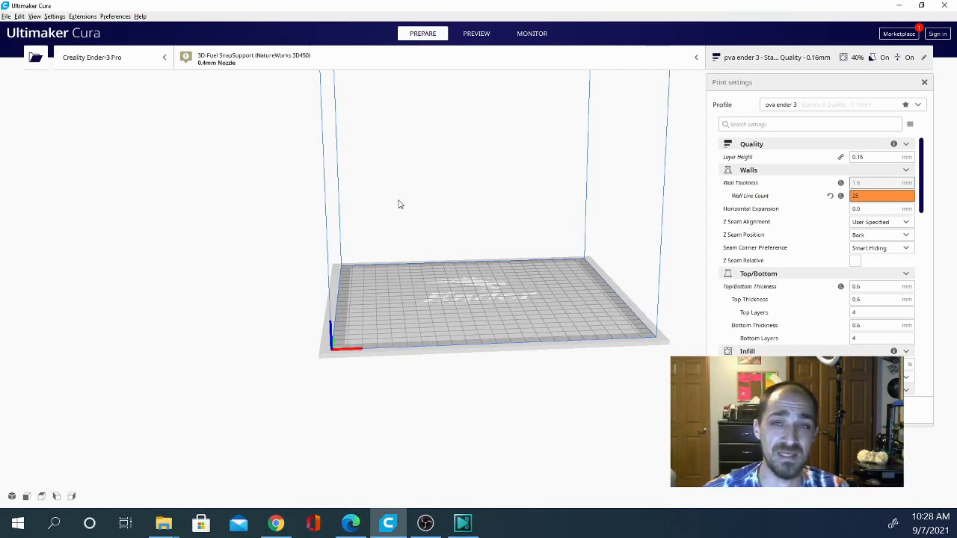
pyautogui.moveTo(266, 123)
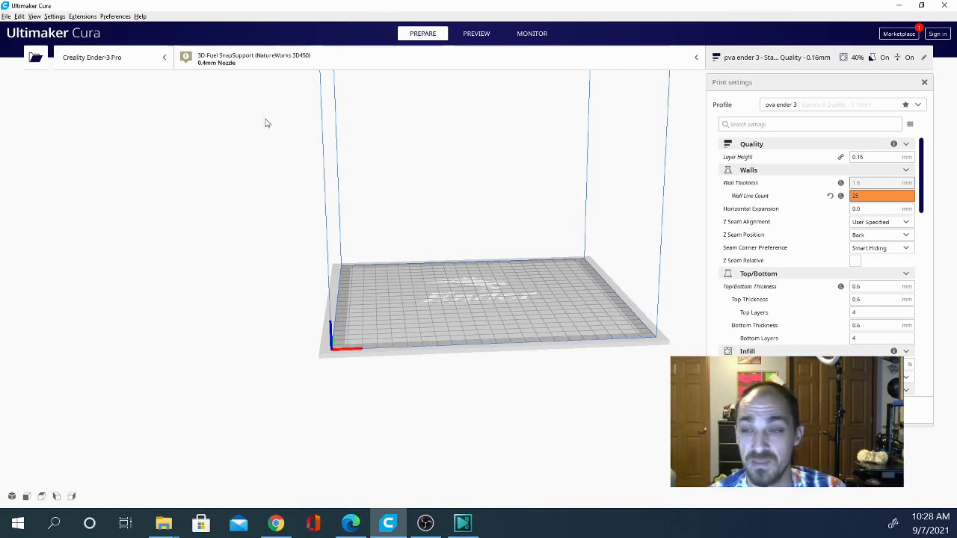
# Step: Open Configure Cura's General page and expand the Theme dropdown
pyautogui.click(121, 17)
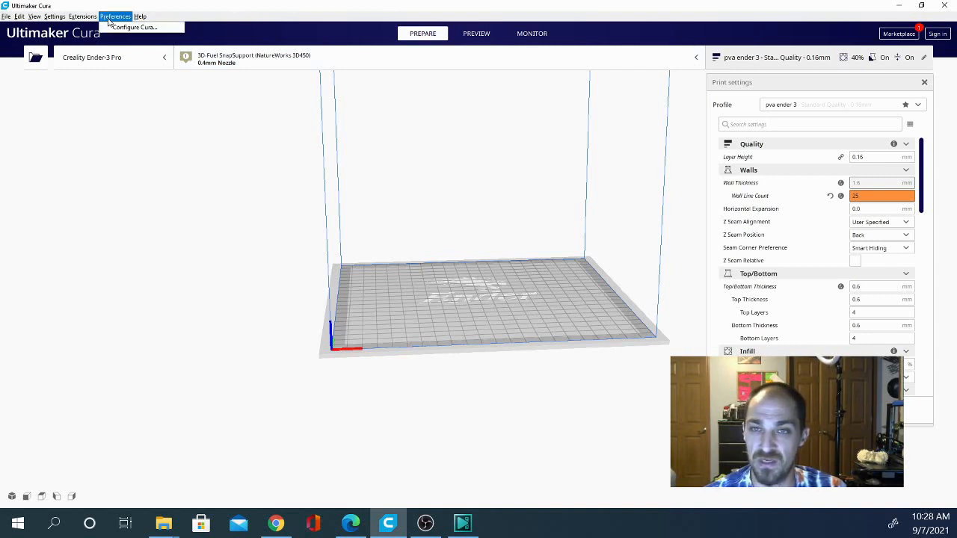
pyautogui.click(146, 27)
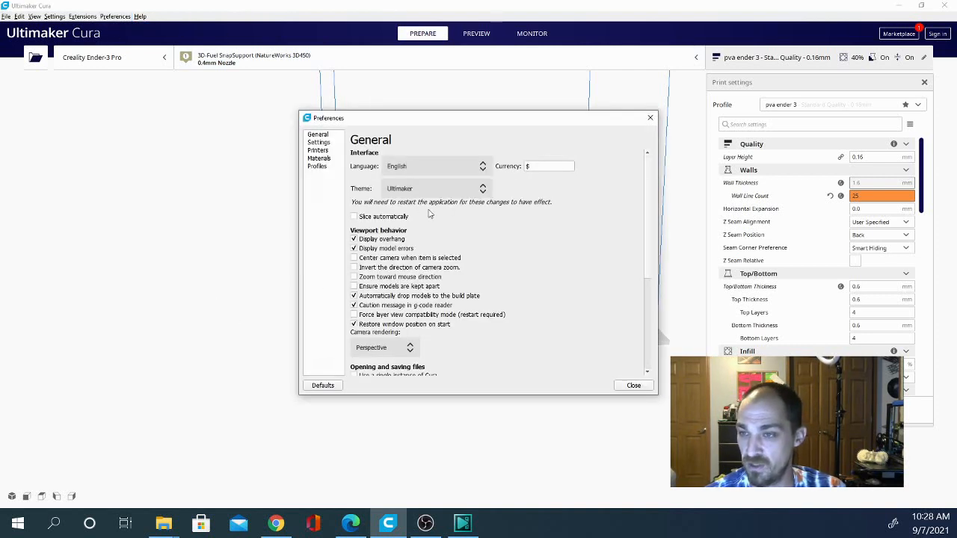
pyautogui.click(435, 188)
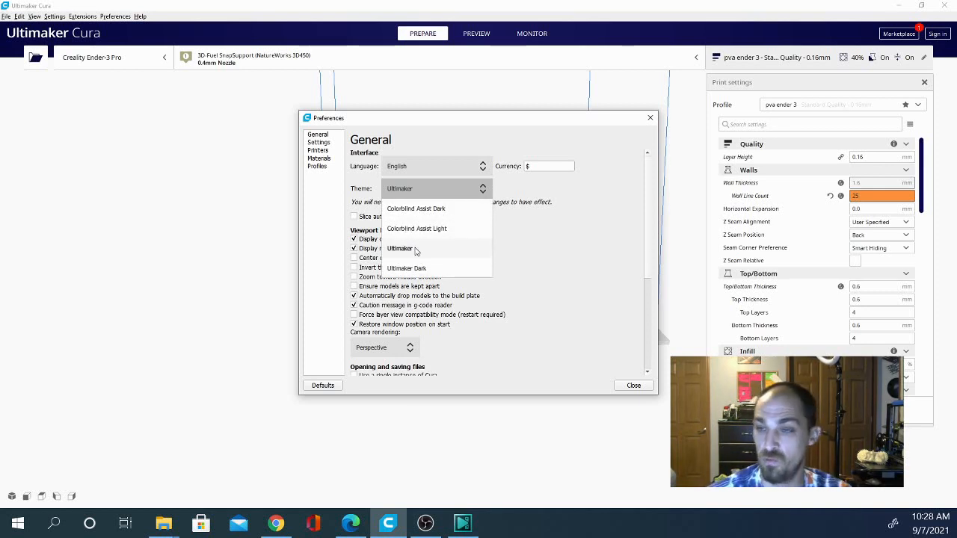
pyautogui.moveTo(415, 268)
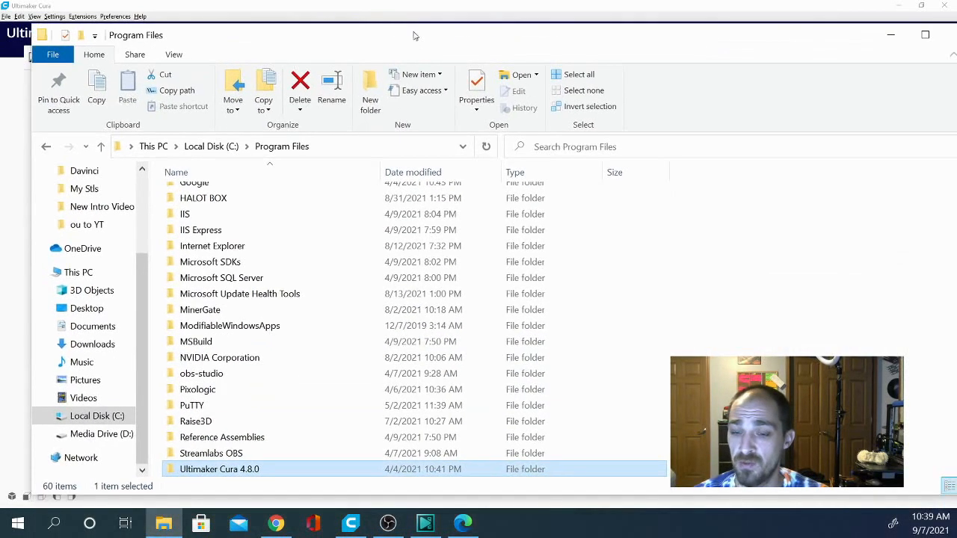
# Step: Open the Ultimaker Cura 4.8.0 folder in its own File Explorer window
pyautogui.scroll(-3)
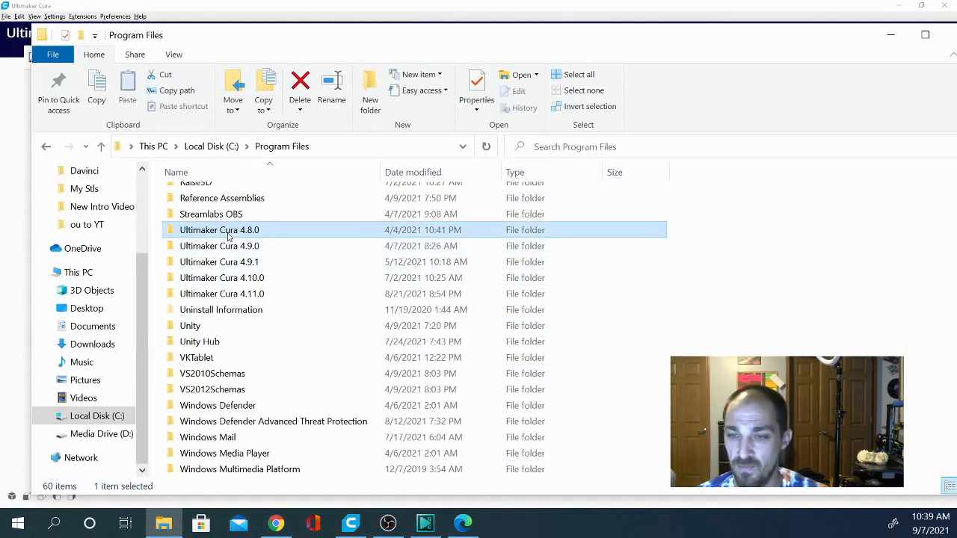
pyautogui.moveTo(236, 261)
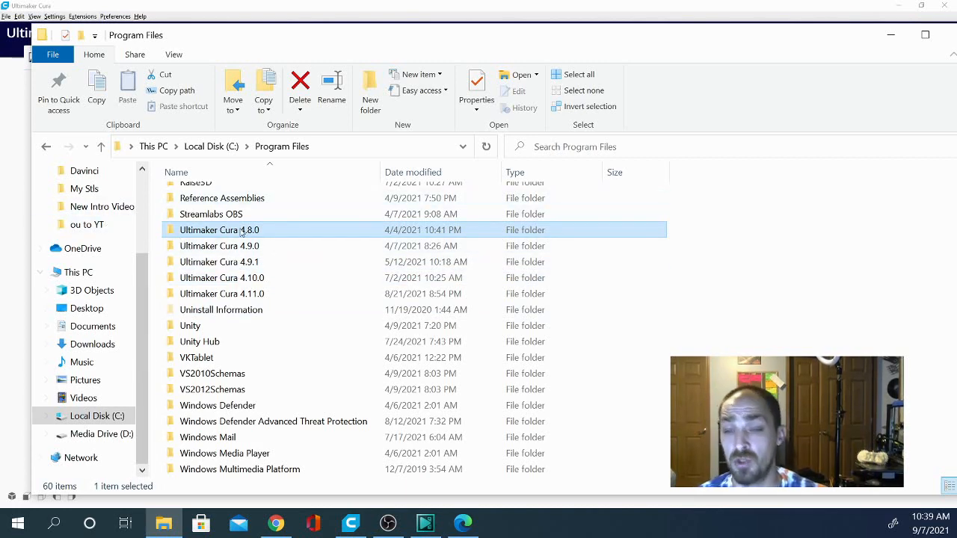
pyautogui.rightClick(220, 229)
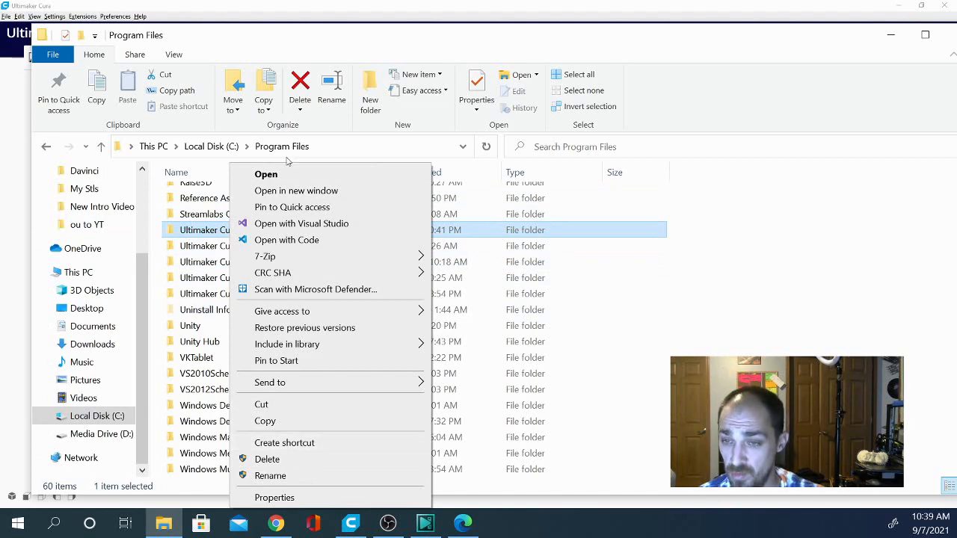
pyautogui.click(265, 174)
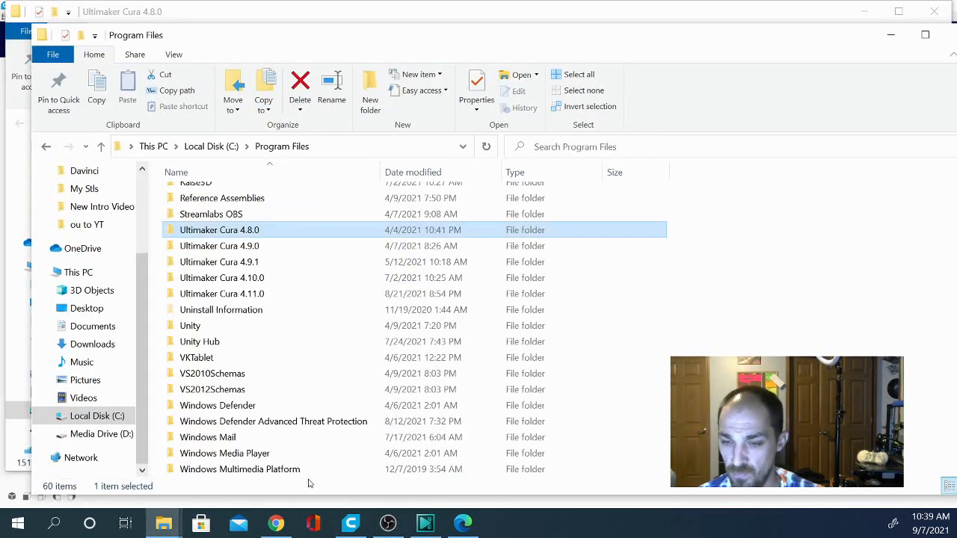
# Step: Open Cura 4.11.0's resources, and copy Batman Cura from 4.8.0's resources/themes folder
pyautogui.doubleClick(221, 293)
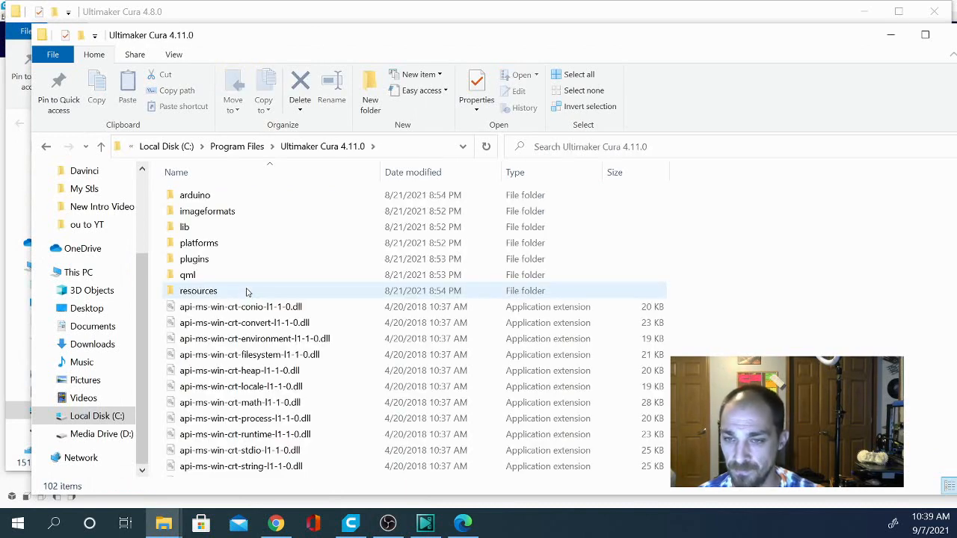
pyautogui.doubleClick(198, 291)
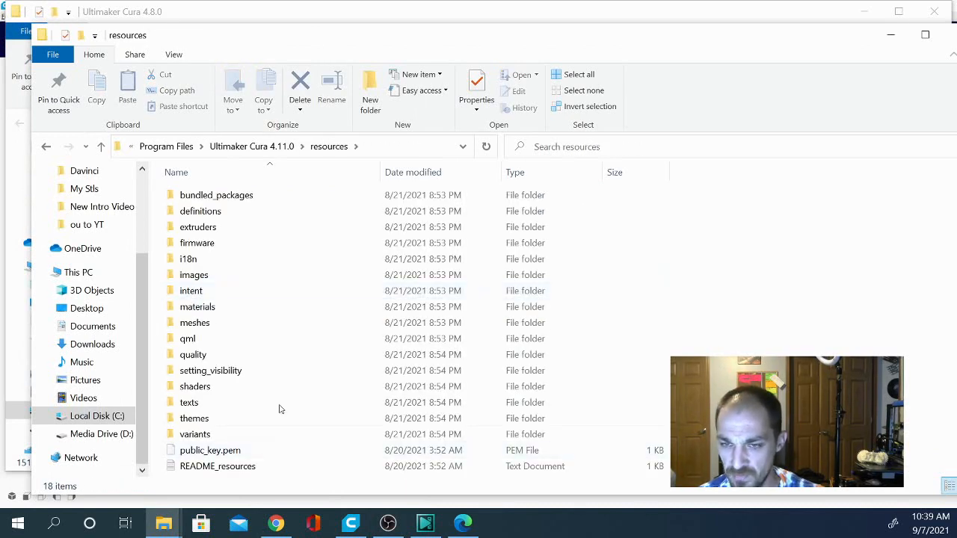
pyautogui.doubleClick(194, 418)
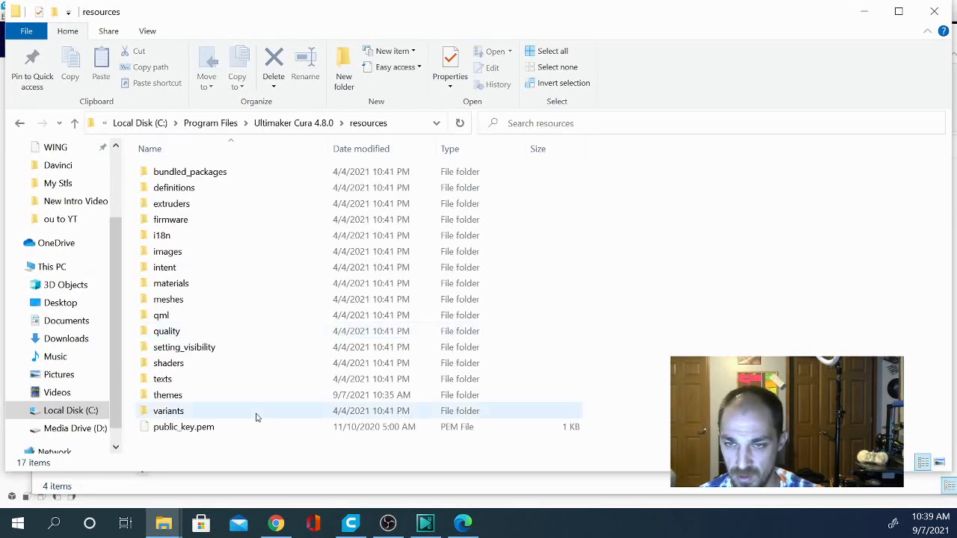
pyautogui.doubleClick(167, 395)
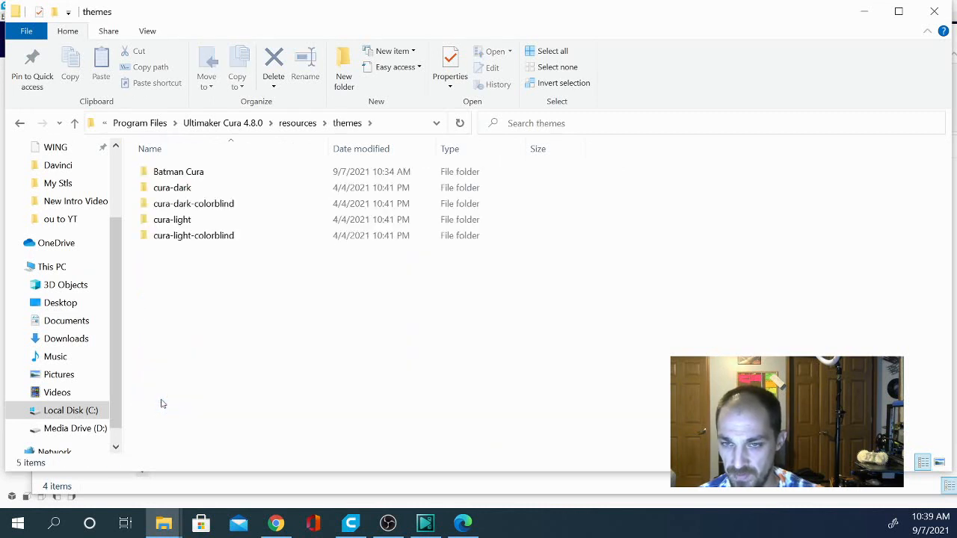
pyautogui.click(179, 171)
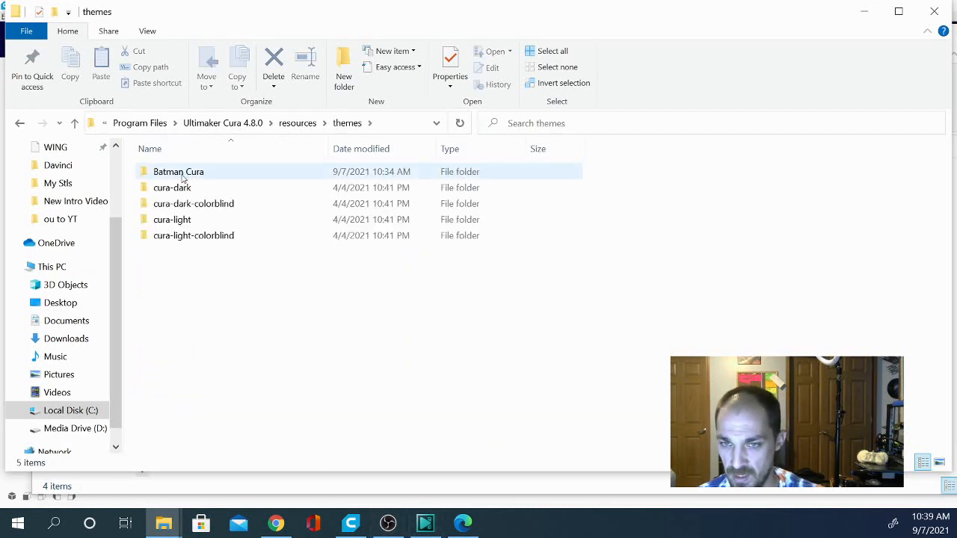
pyautogui.click(178, 171)
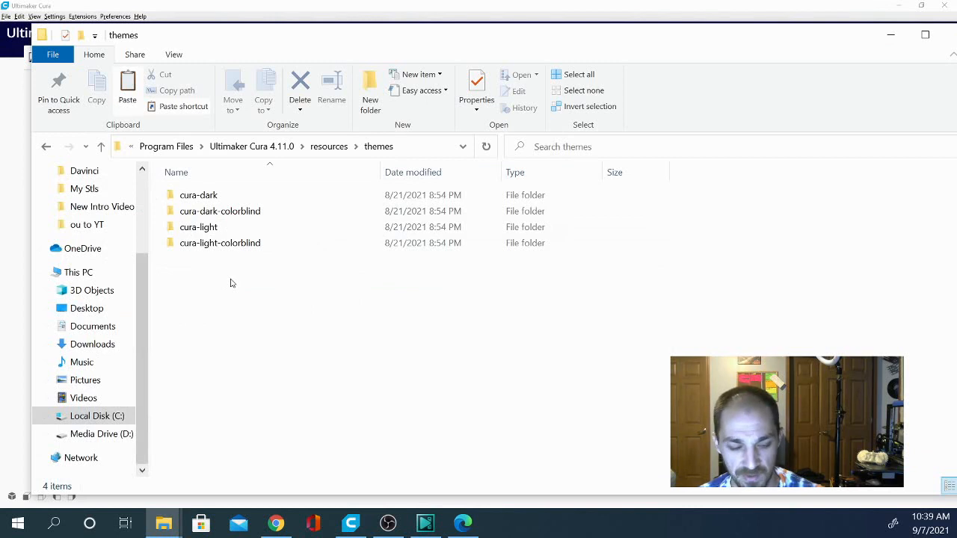
# Step: Paste Batman Cura into the 4.11.0 themes folder, granting administrator permission
pyautogui.rightClick(232, 282)
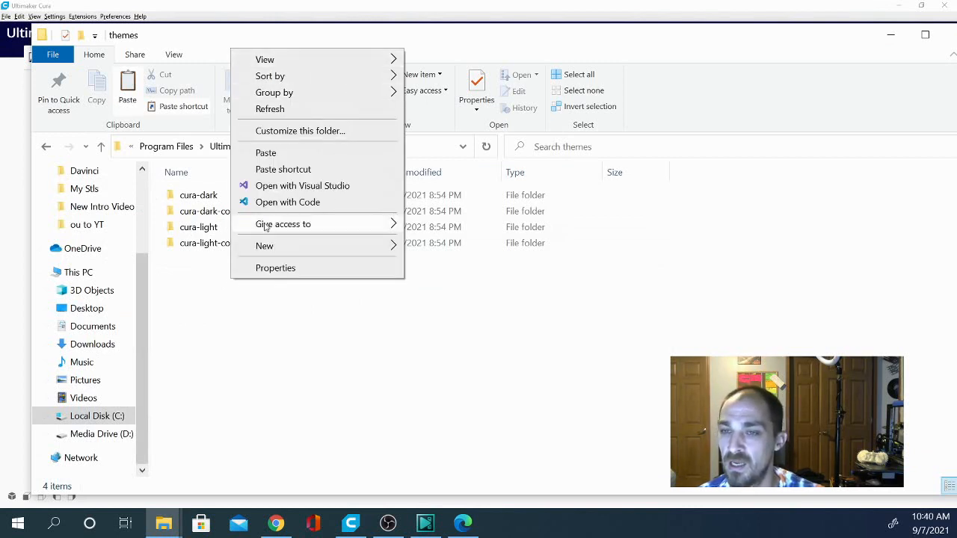
pyautogui.click(265, 152)
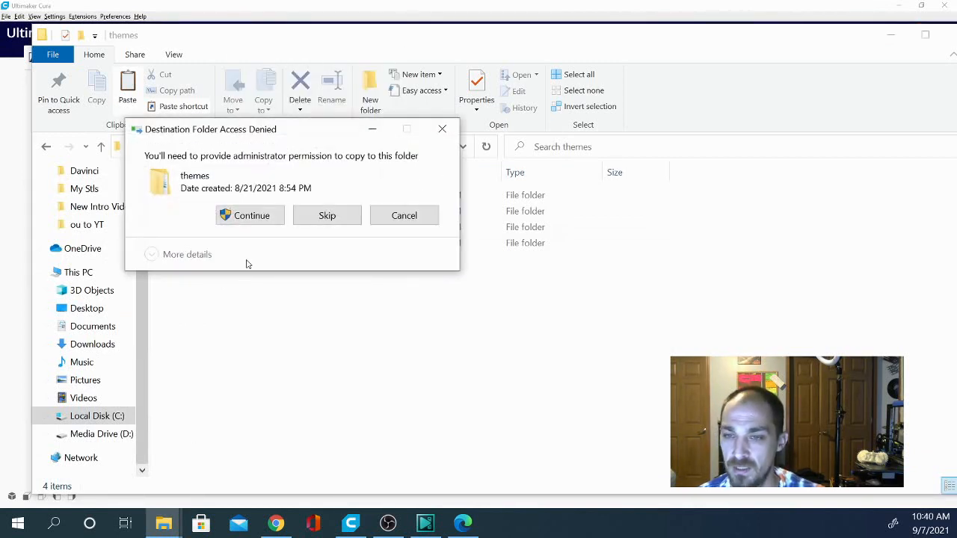
pyautogui.click(251, 215)
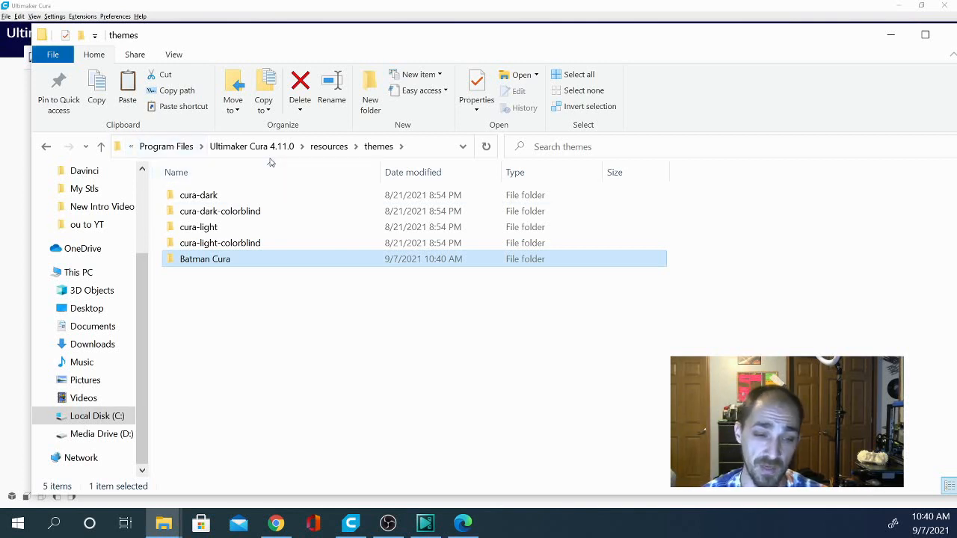
pyautogui.moveTo(205, 258)
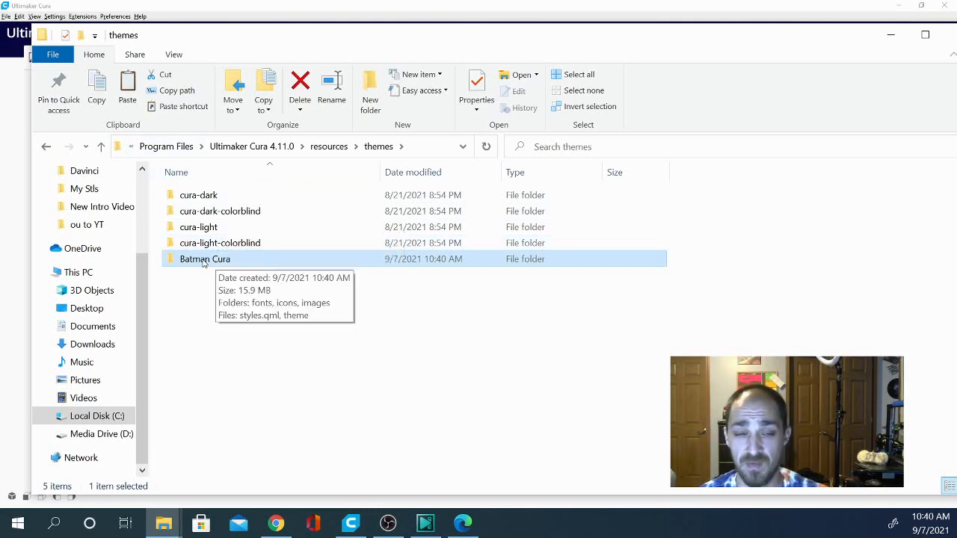
pyautogui.moveTo(214, 274)
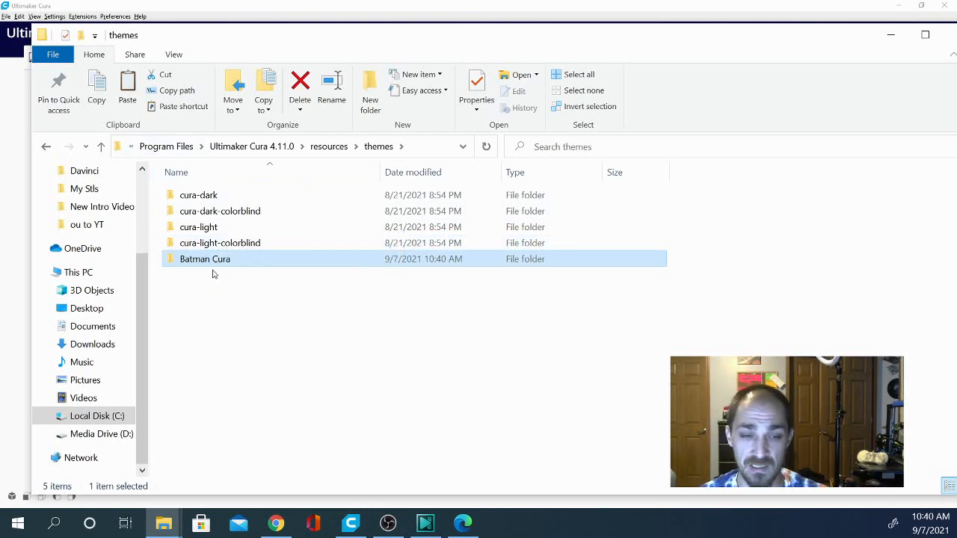
pyautogui.moveTo(197, 261)
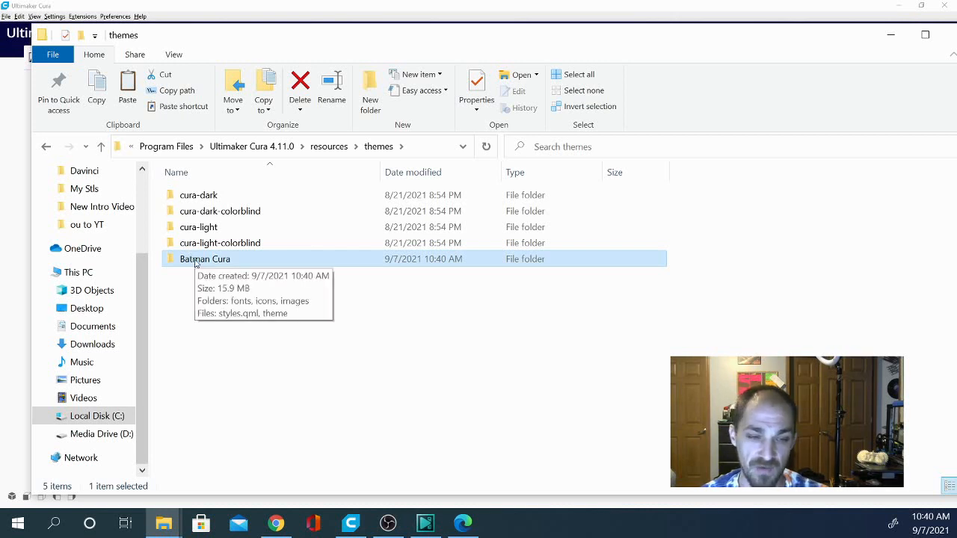
pyautogui.moveTo(197, 330)
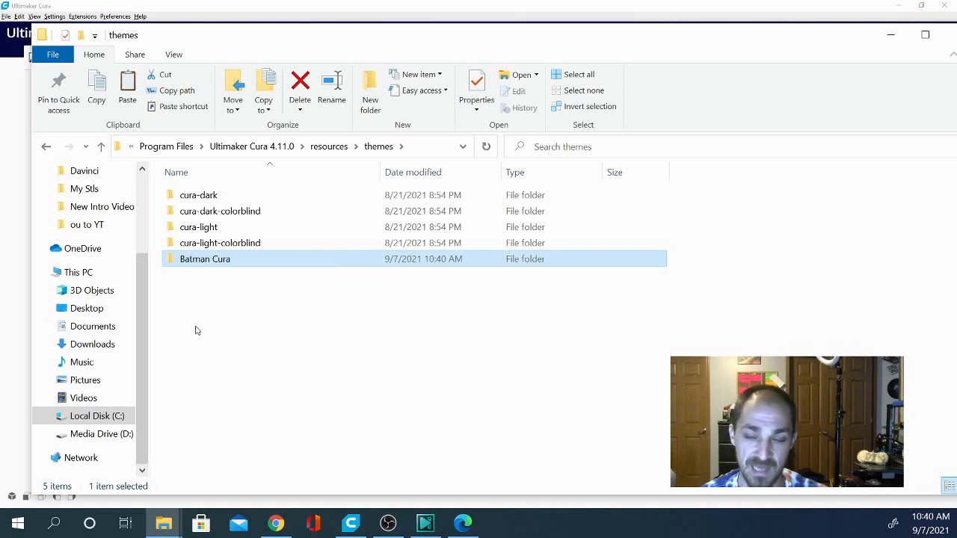
pyautogui.moveTo(205, 259)
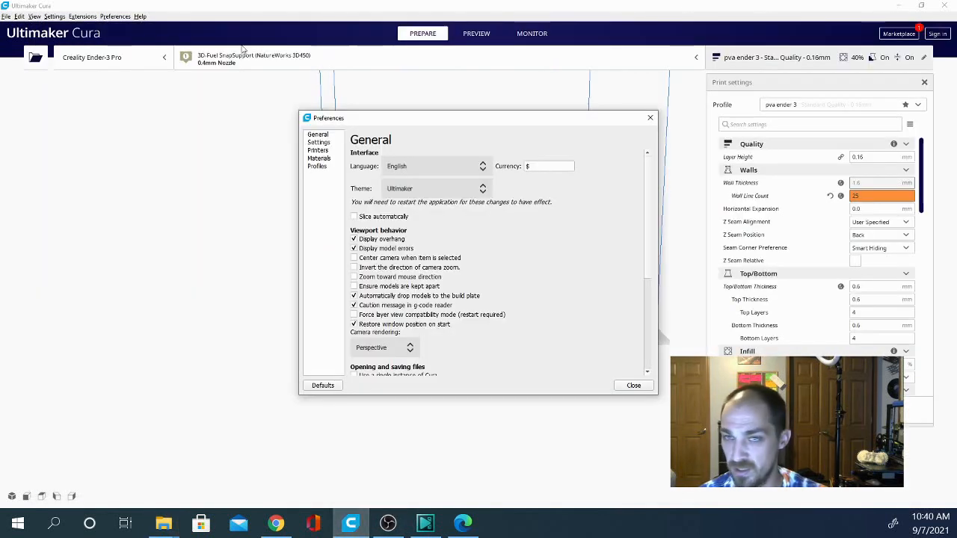
# Step: Close Cura's Preferences so the application can be restarted
pyautogui.click(436, 189)
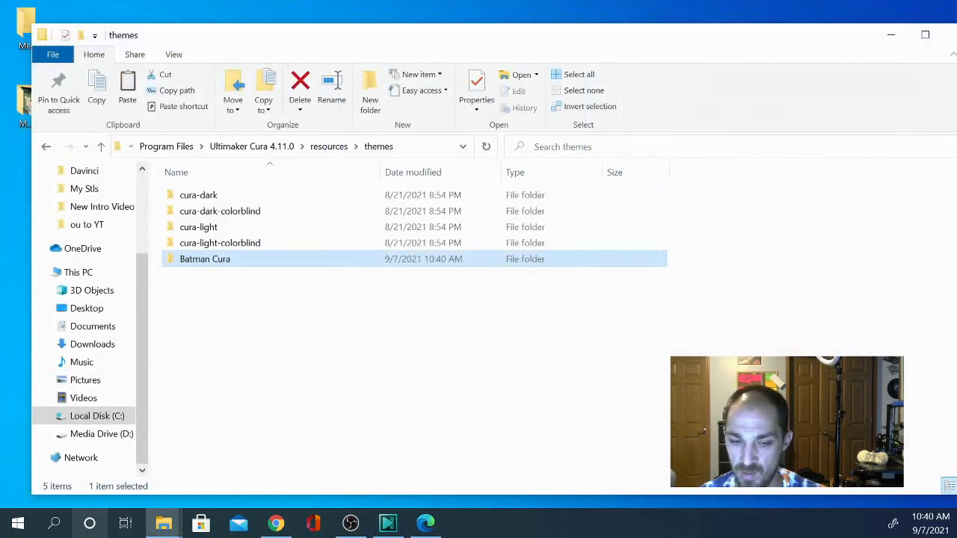
# Step: Search the Start menu for 'cur' to relaunch Ultimaker Cura
pyautogui.click(10, 520)
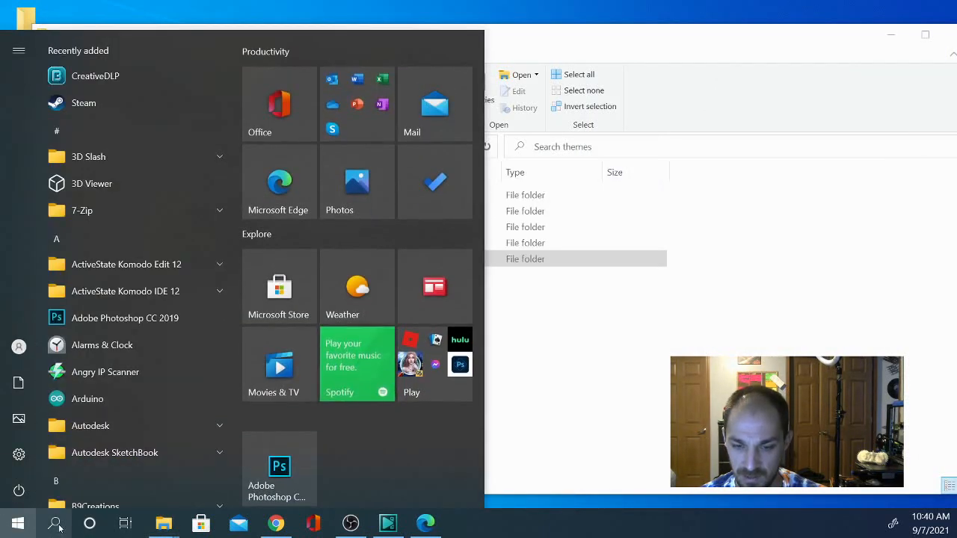
pyautogui.write('cur')
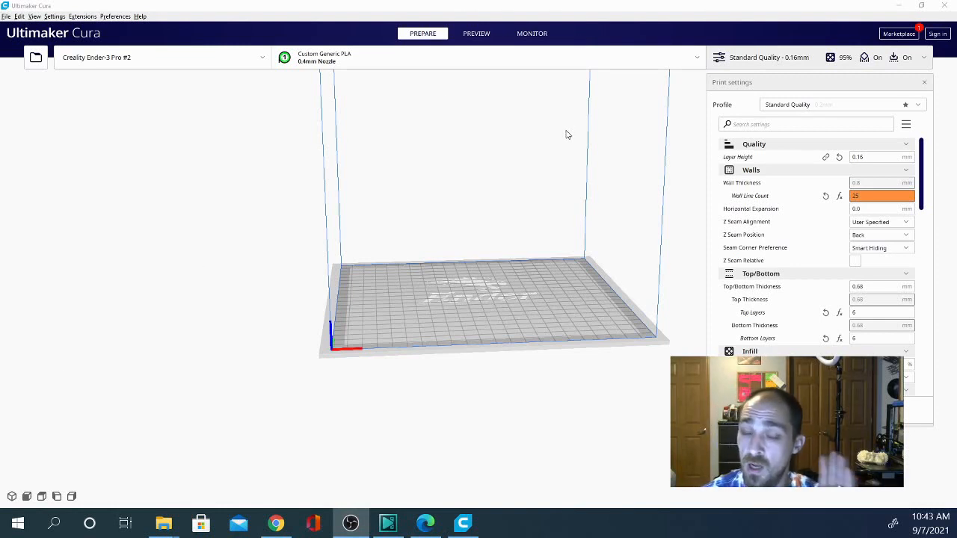
pyautogui.moveTo(545, 153)
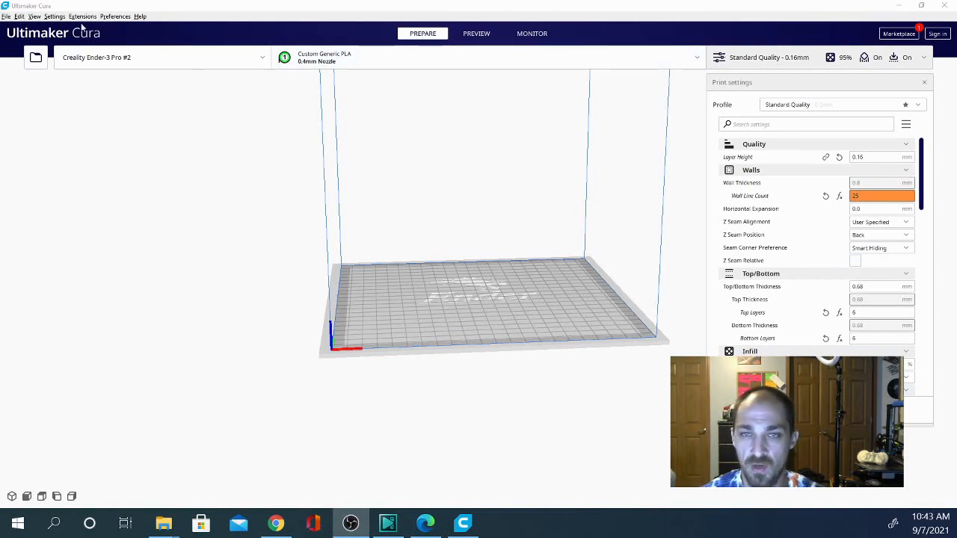
# Step: Choose Bat-Cura as the theme, close Preferences, then reopen them to verify
pyautogui.click(82, 15)
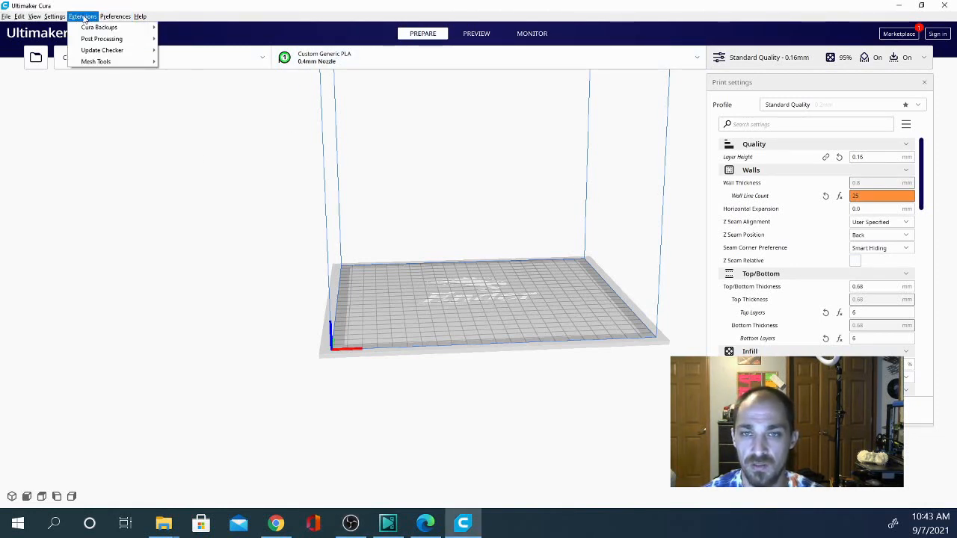
pyautogui.click(118, 16)
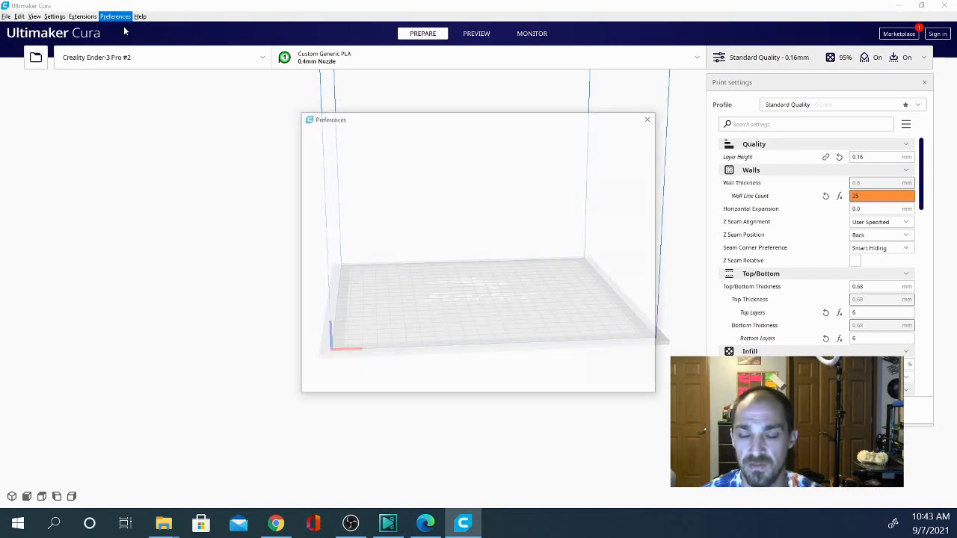
pyautogui.click(435, 188)
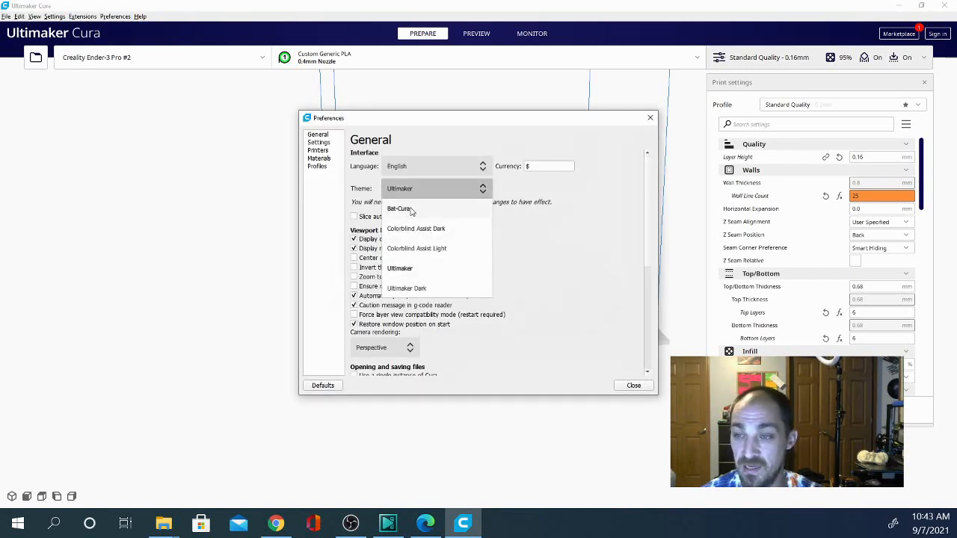
pyautogui.click(399, 208)
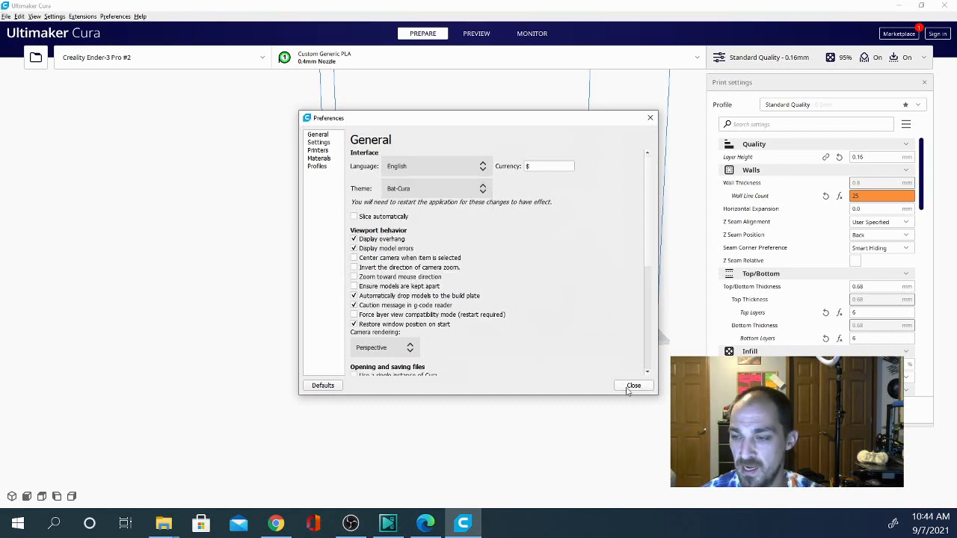
pyautogui.click(634, 386)
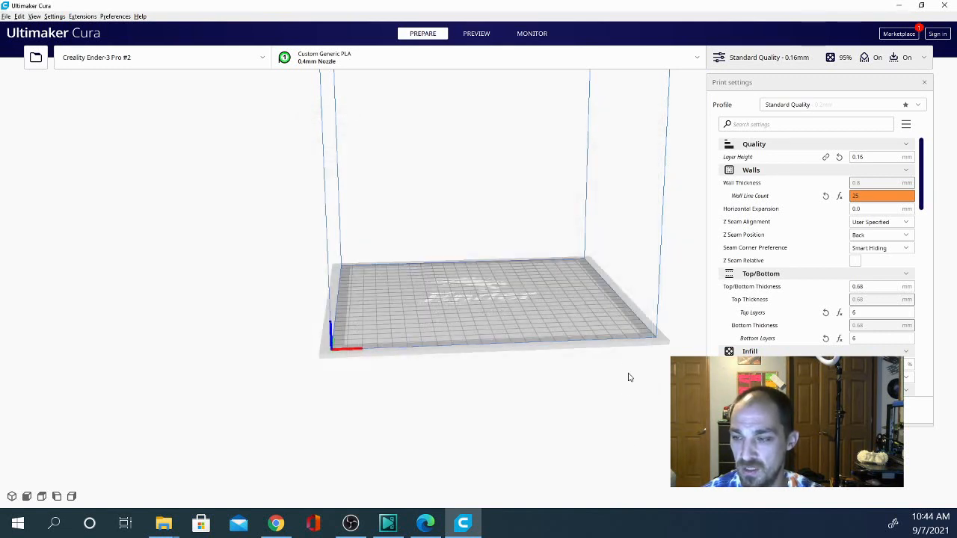
pyautogui.click(122, 17)
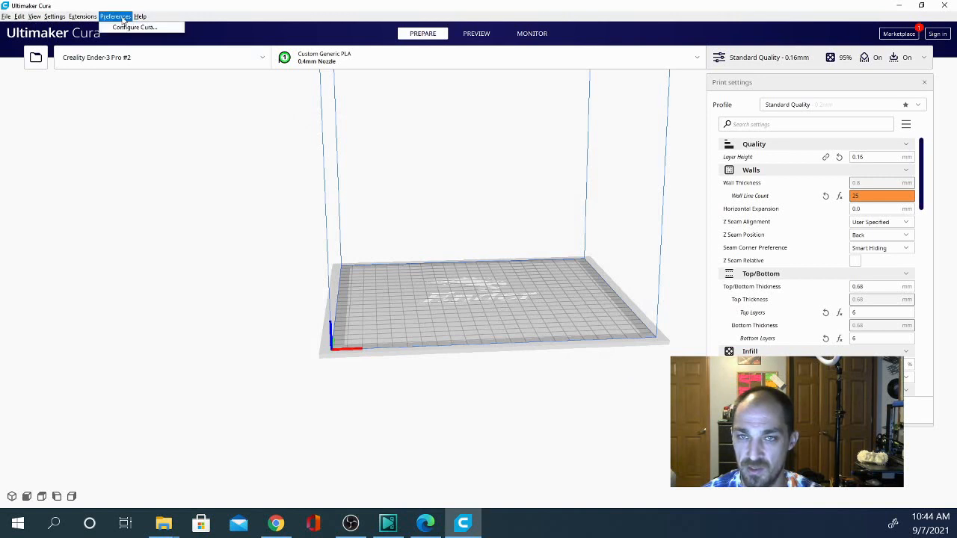
pyautogui.click(142, 24)
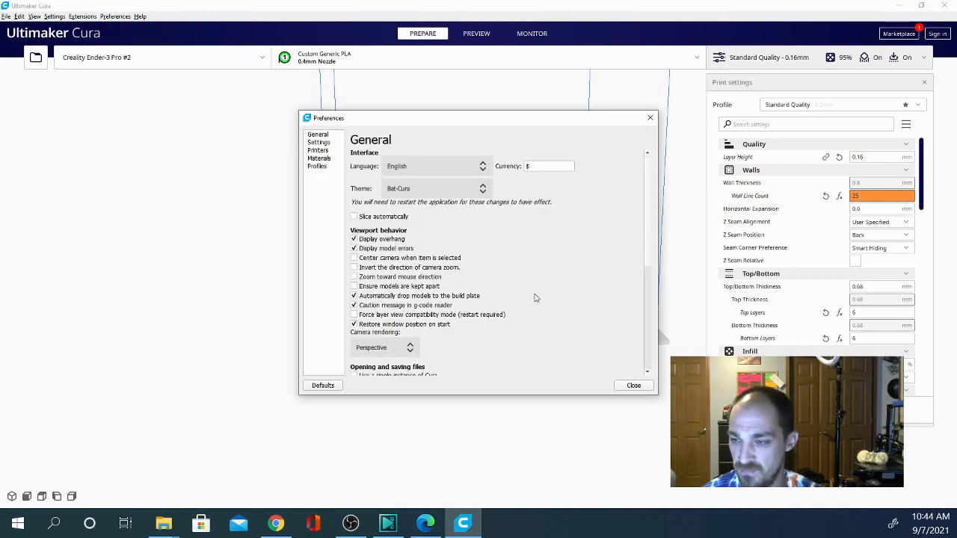
# Step: Dismiss the Preferences dialog ahead of restarting Cura with Bat-Cura
pyautogui.click(634, 385)
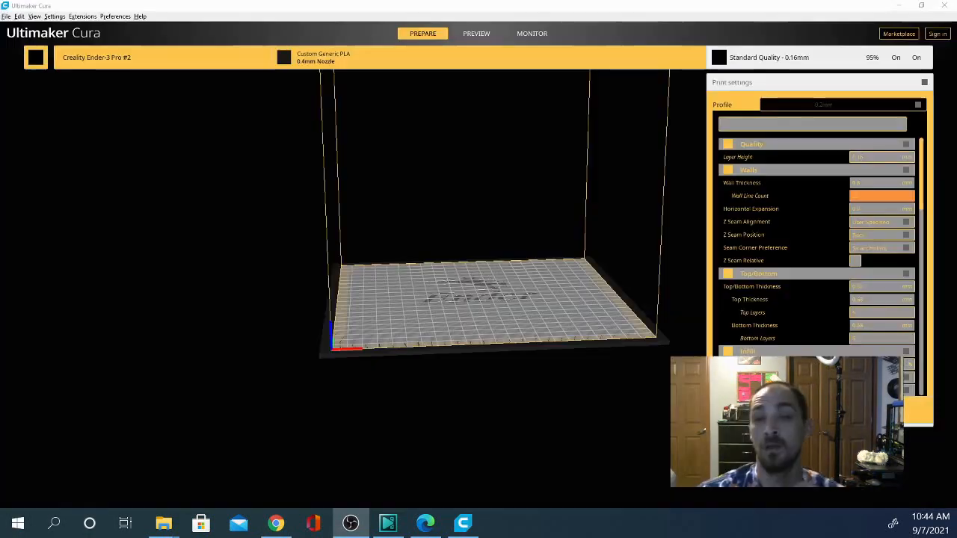
pyautogui.moveTo(508, 222)
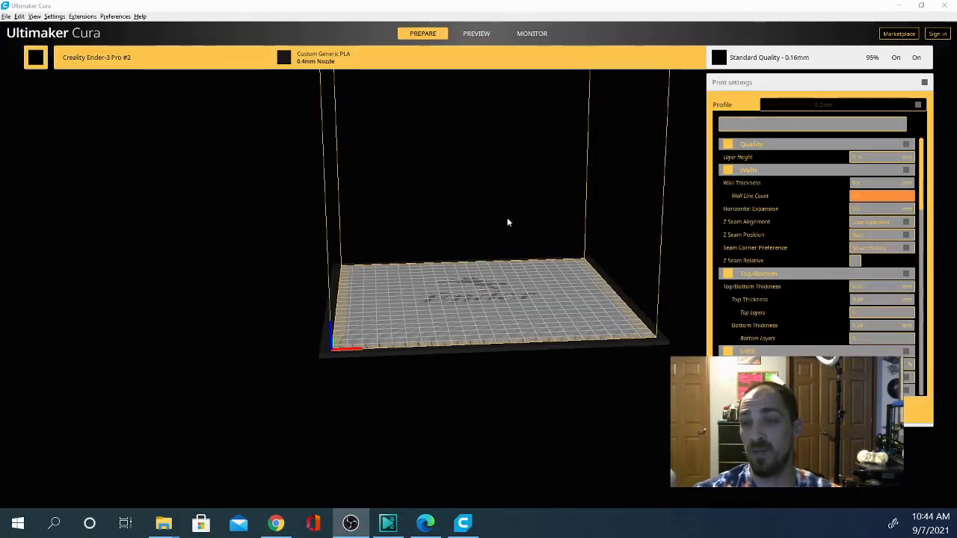
pyautogui.moveTo(494, 278)
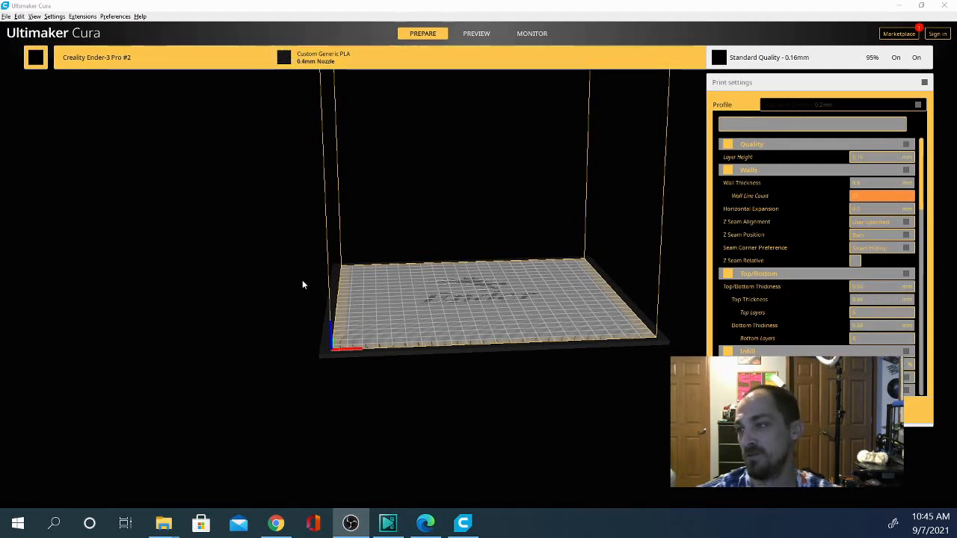
pyautogui.moveTo(320, 253)
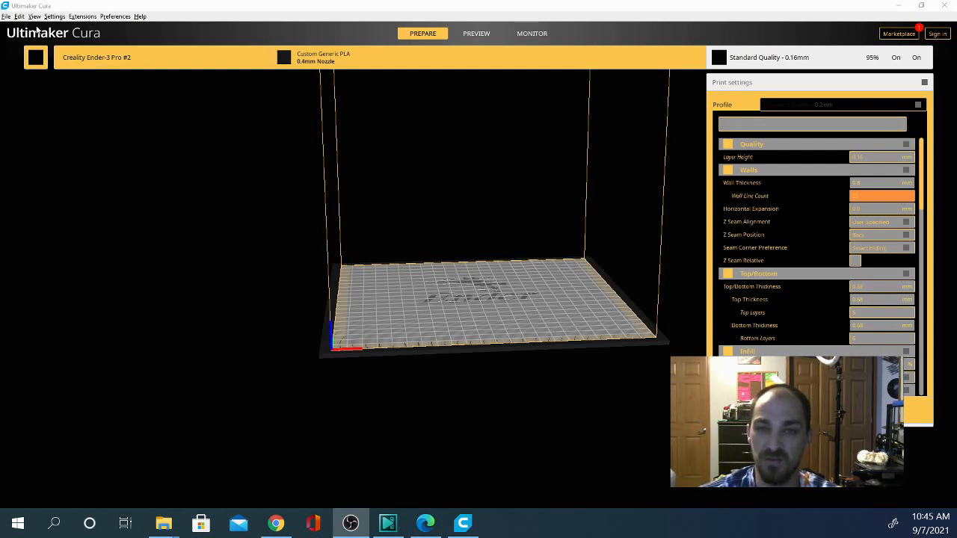
# Step: Bring forward the File Explorer window on Cura 4.8.0's resources folder
pyautogui.click(115, 15)
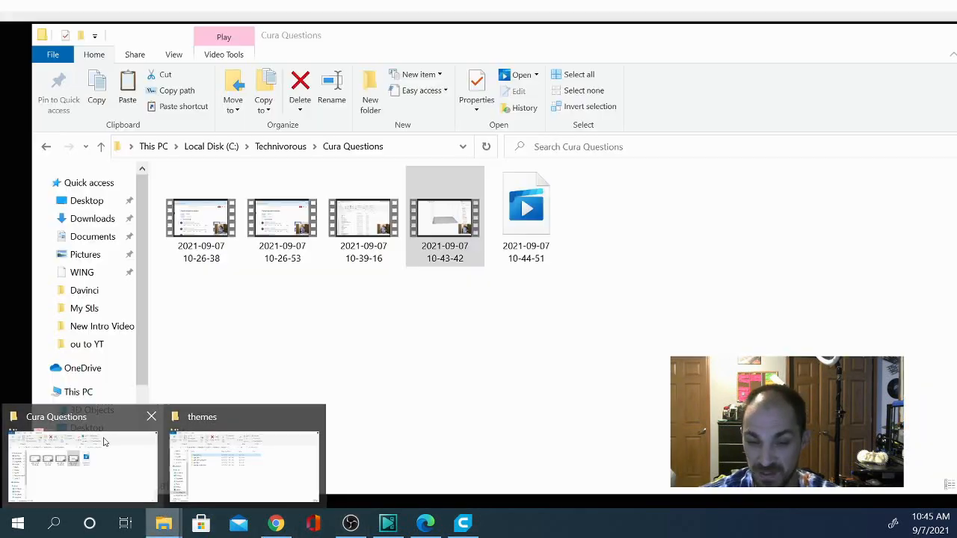
pyautogui.click(462, 524)
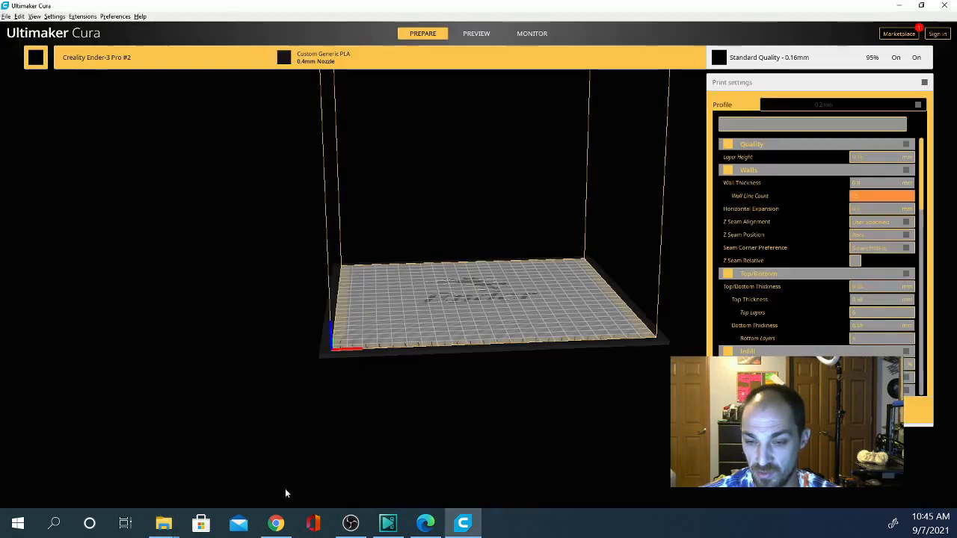
pyautogui.click(163, 523)
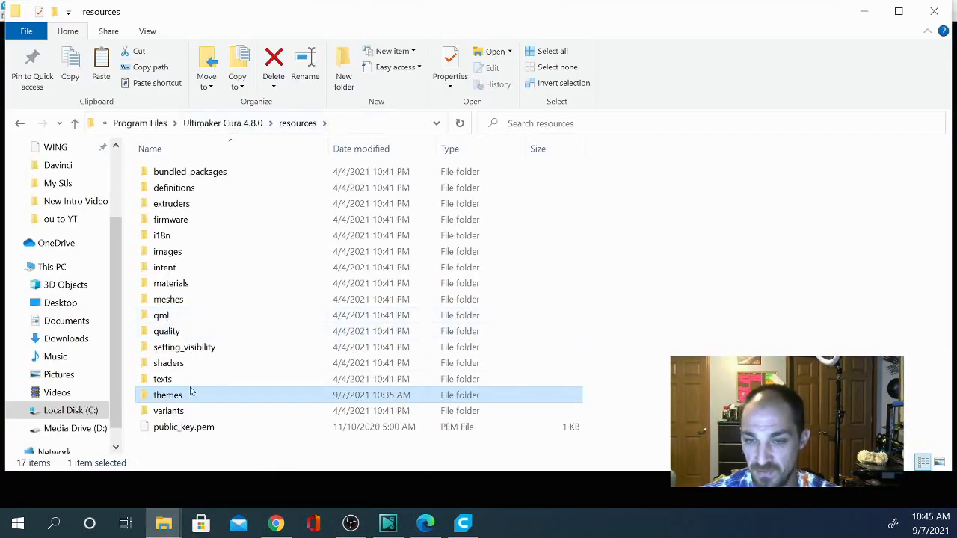
pyautogui.moveTo(168, 299)
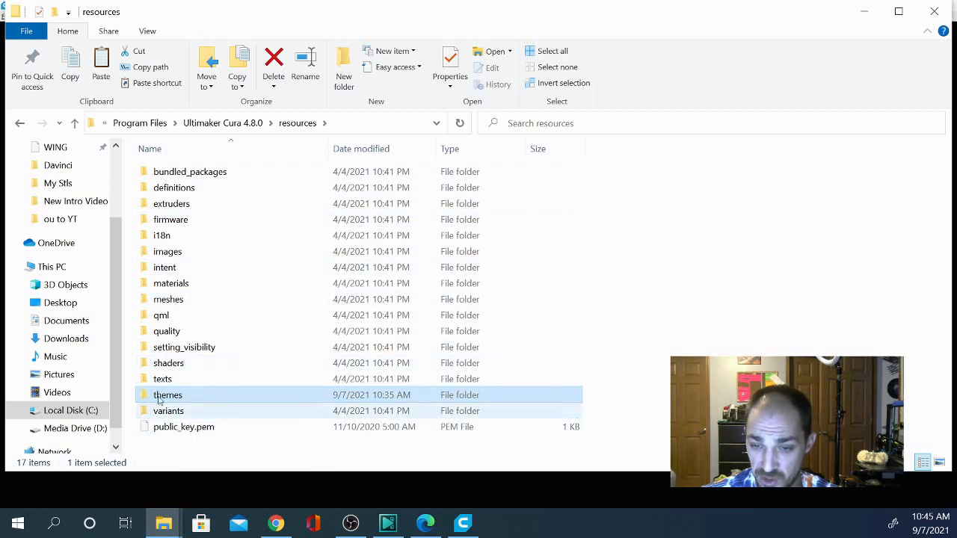
pyautogui.moveTo(170, 219)
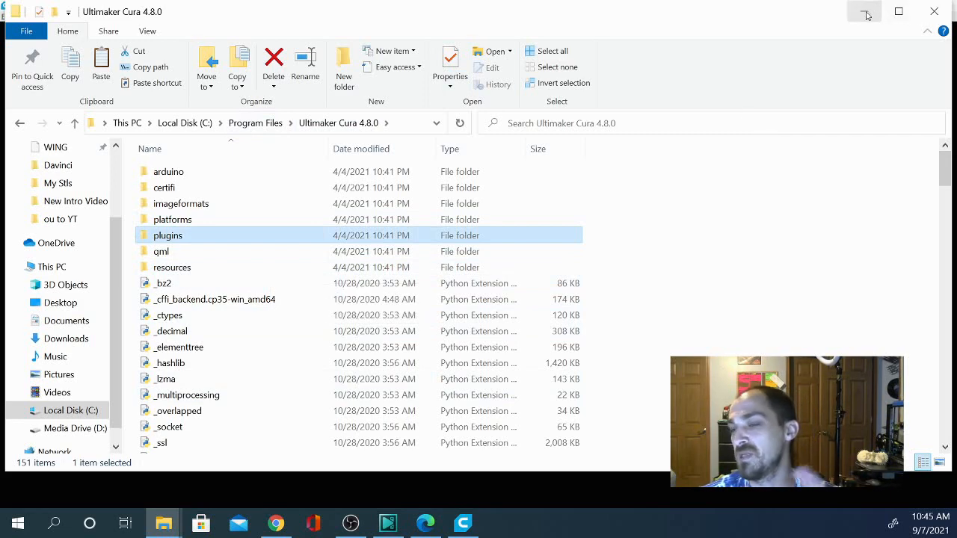
pyautogui.click(276, 523)
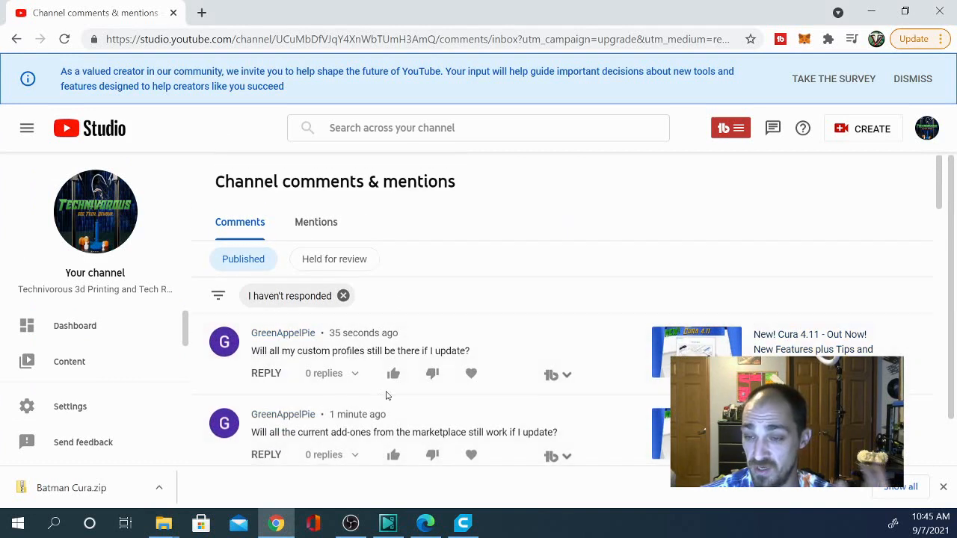
pyautogui.moveTo(430, 393)
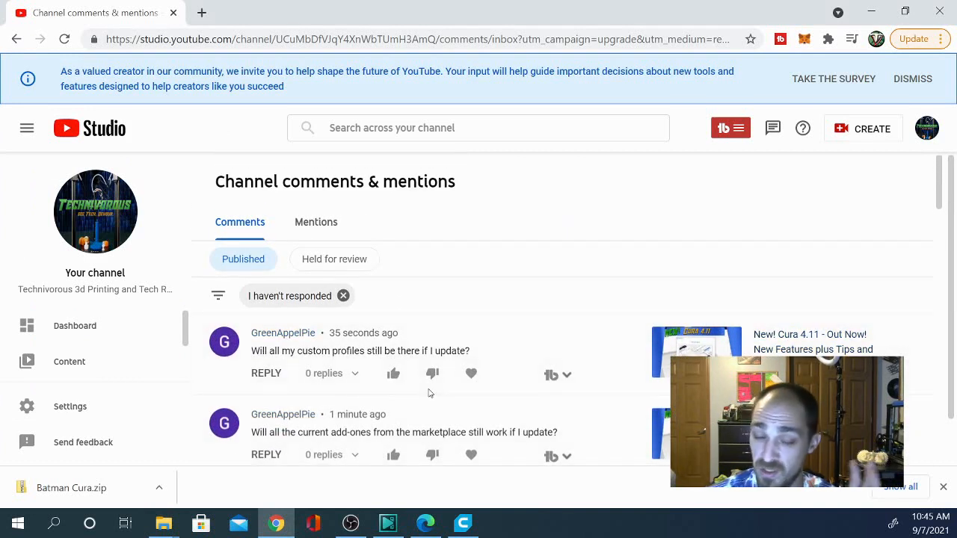